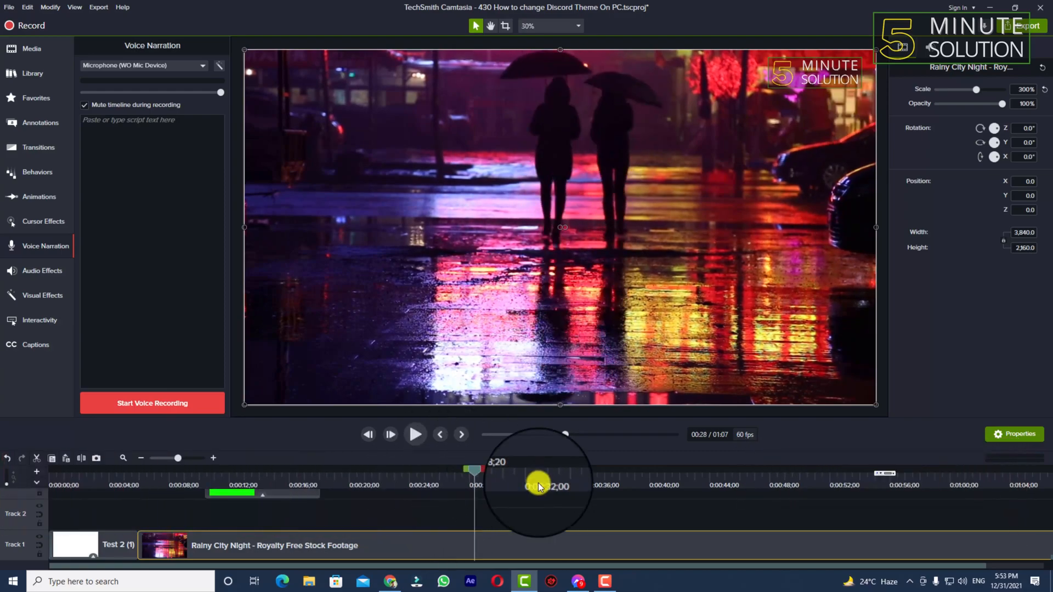
Move the playhead to about 0:28 on the Rainy City Night clip for the split
left_click_drag(537, 485, 474, 485)
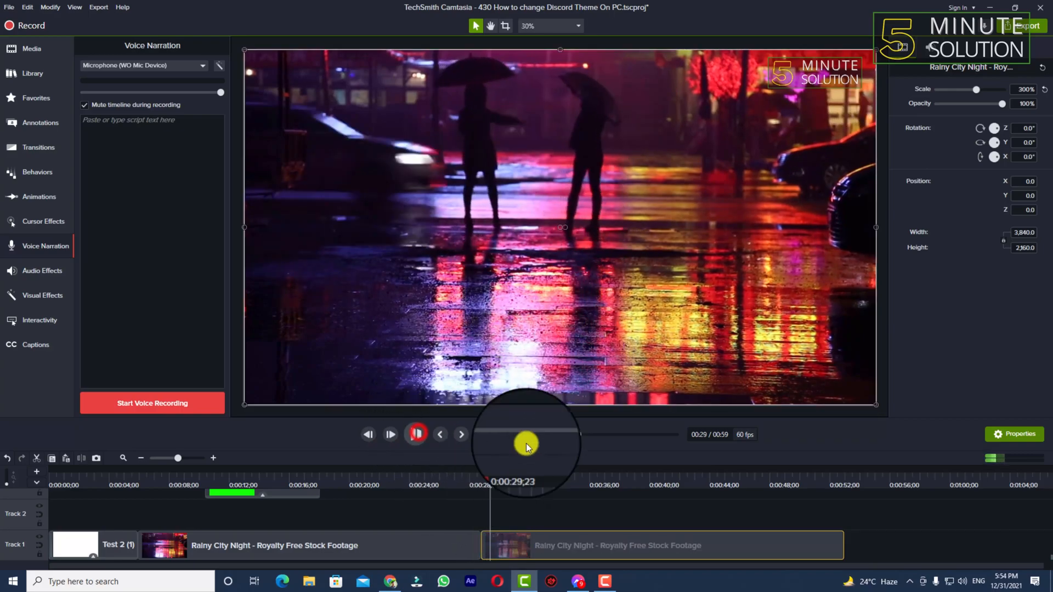
left_click(415, 435)
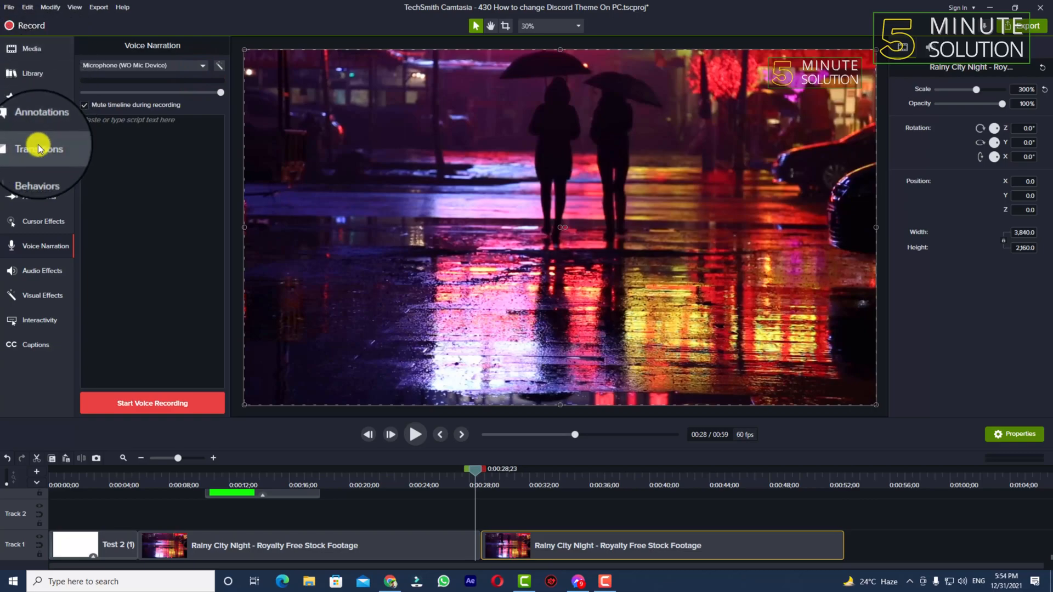
mouse_move(38, 148)
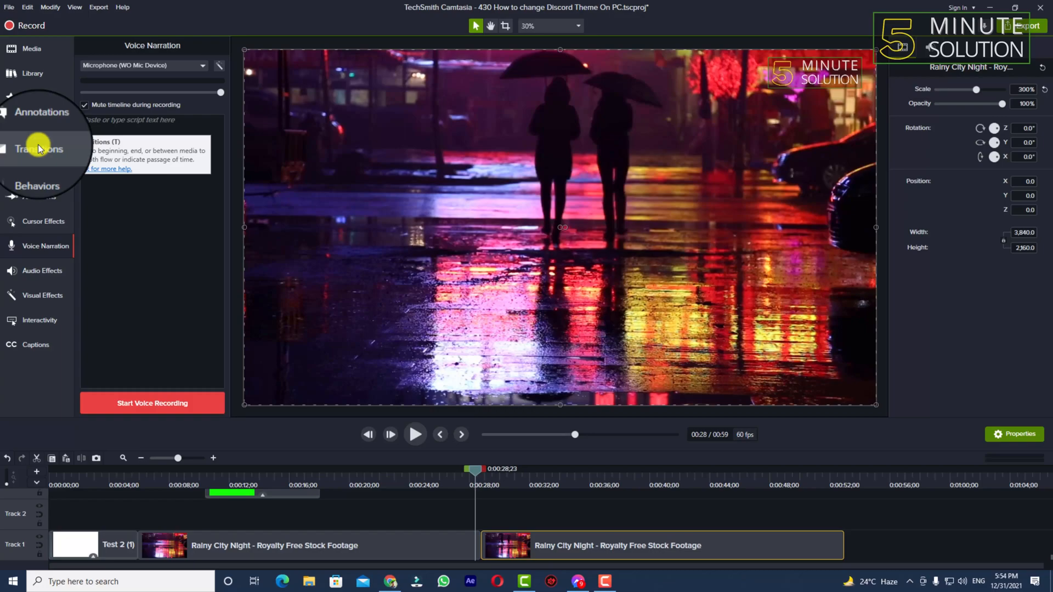
Show the Transitions library to reach the Fade transition for the 28-second cut
left_click(38, 148)
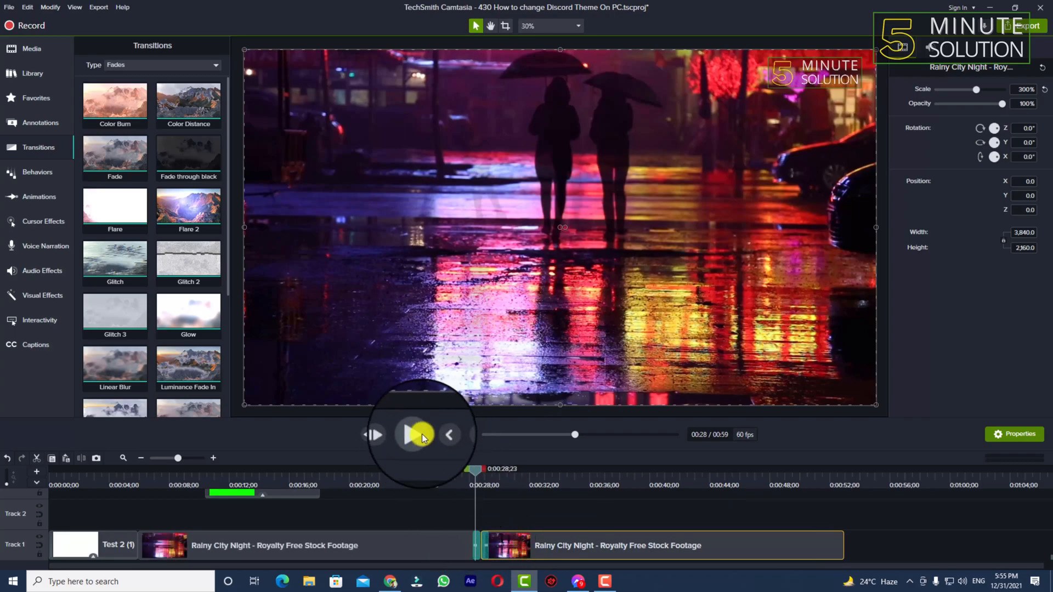
left_click(414, 435)
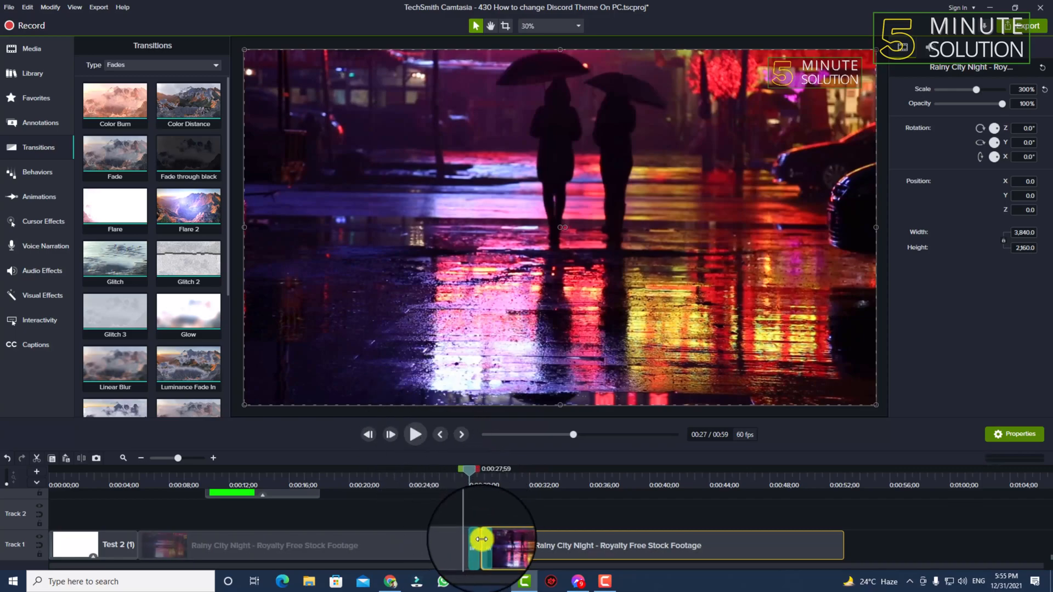
left_click(481, 540)
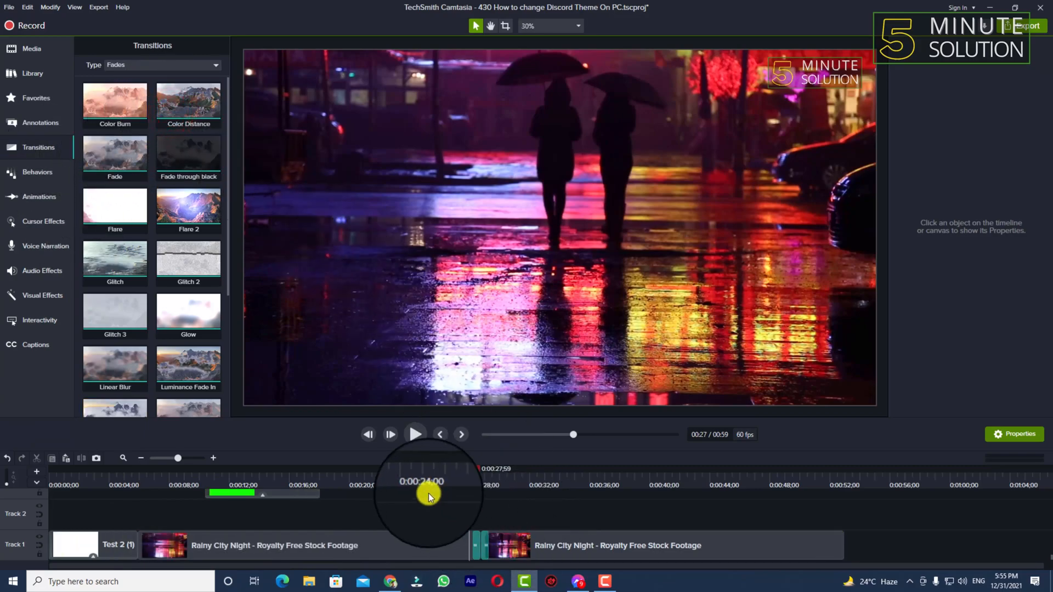
left_click(415, 434)
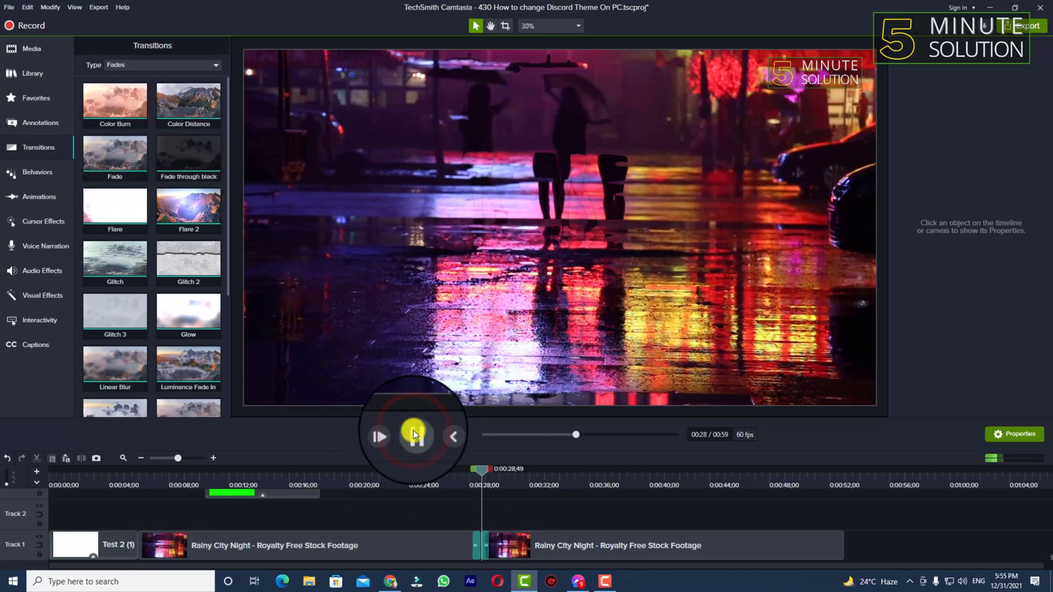